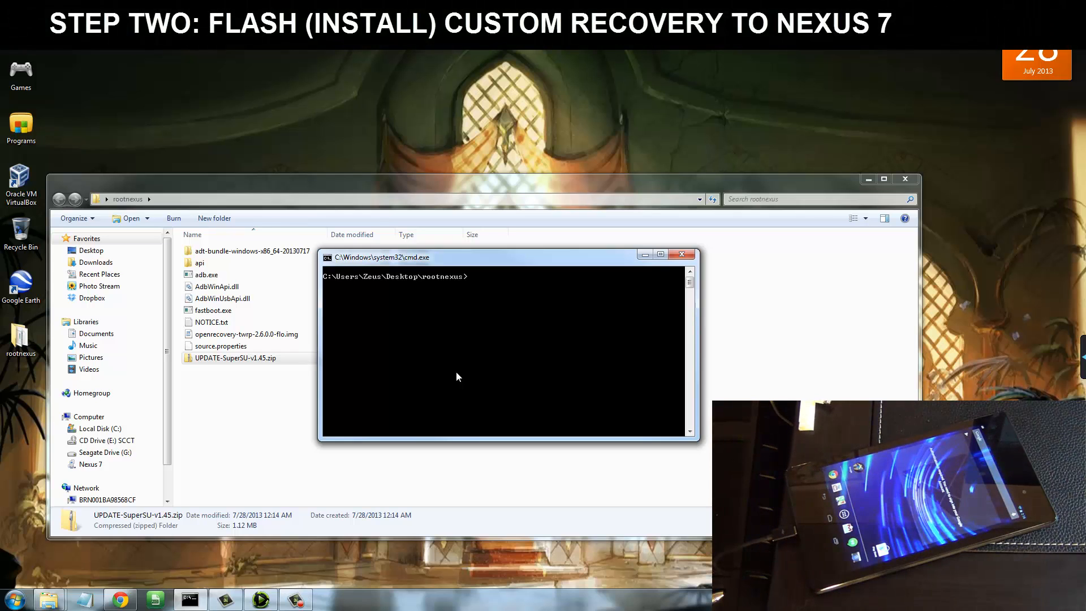
{"action": "mouse_move", "coordinate": [526, 332]}
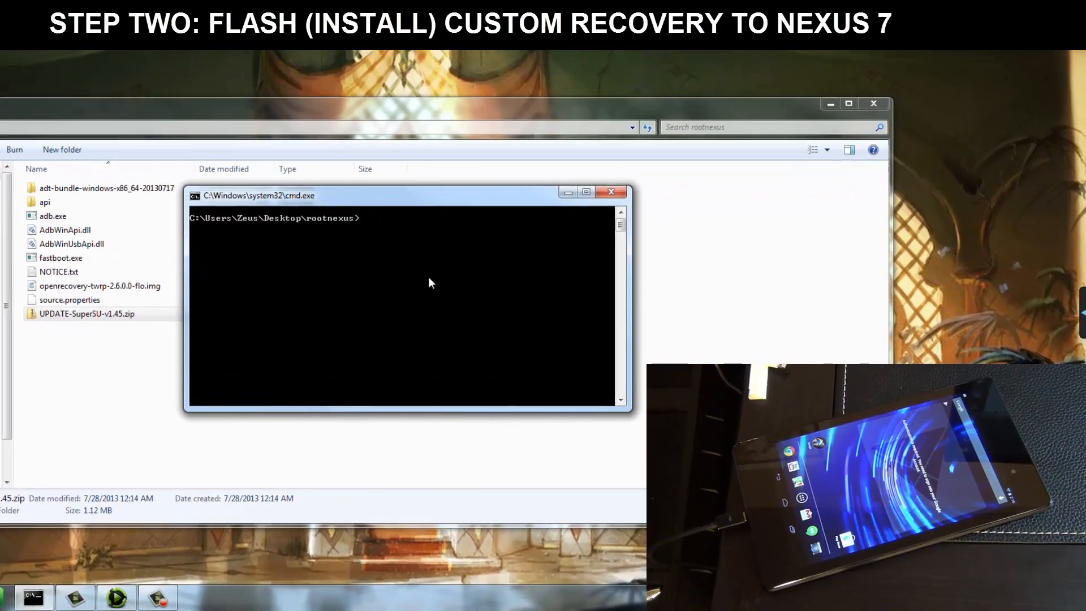
List attached devices with 'adb devices', then send 'adb reboot bootloader' to the Nexus 7
{"action": "type", "text": "adb devices"}
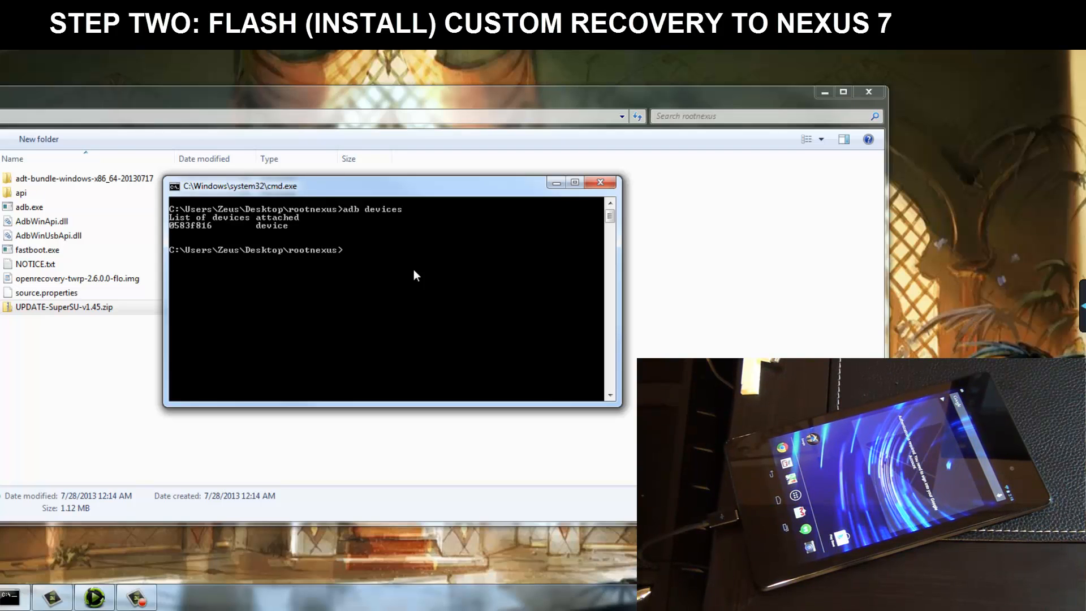
{"action": "type", "text": "a"}
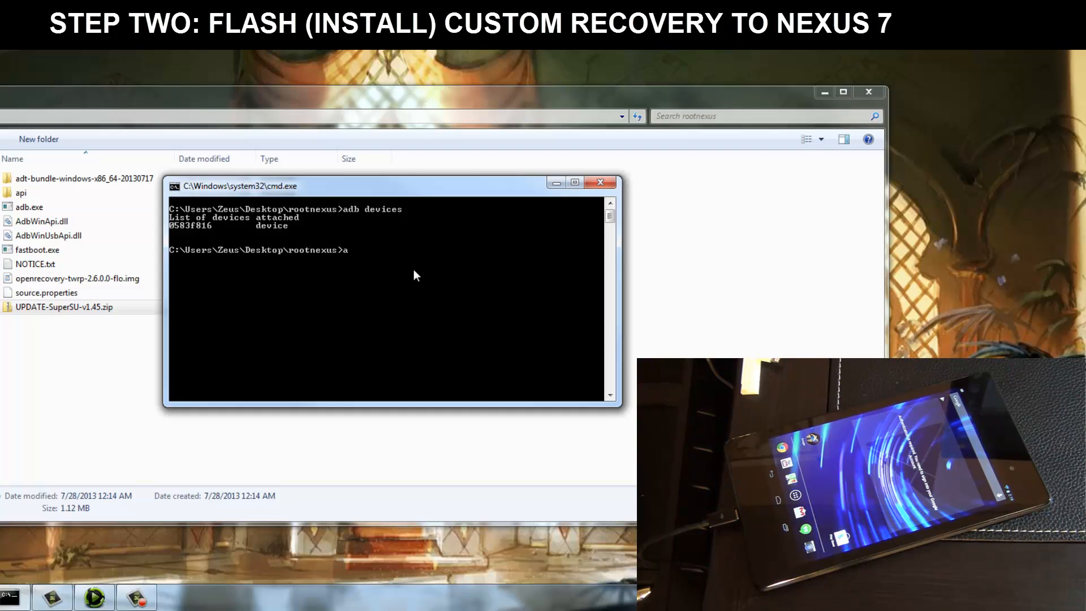
{"action": "type", "text": "db reb"}
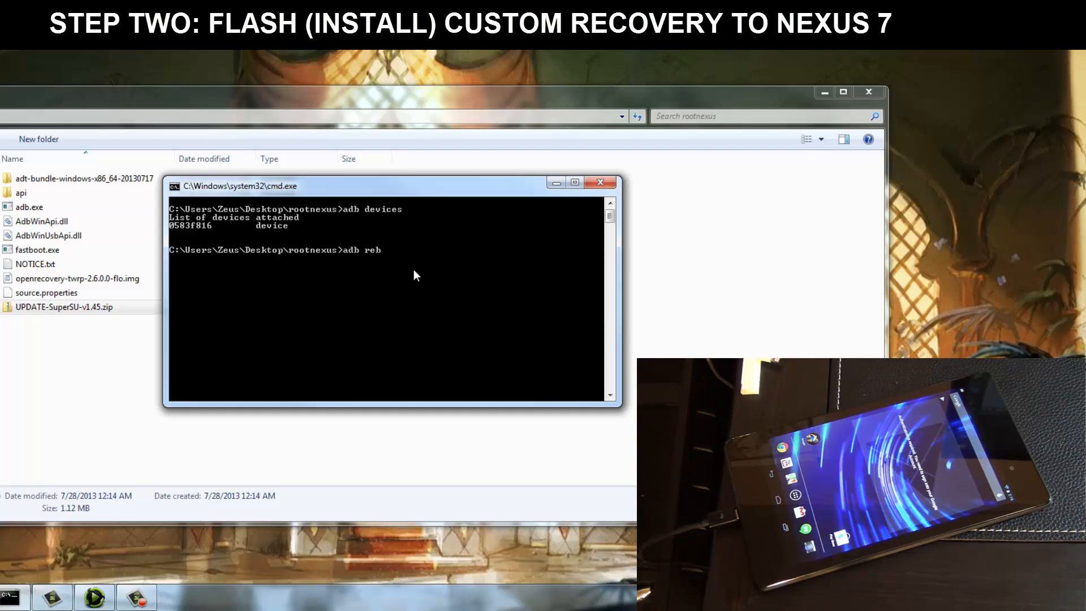
{"action": "type", "text": "oot"}
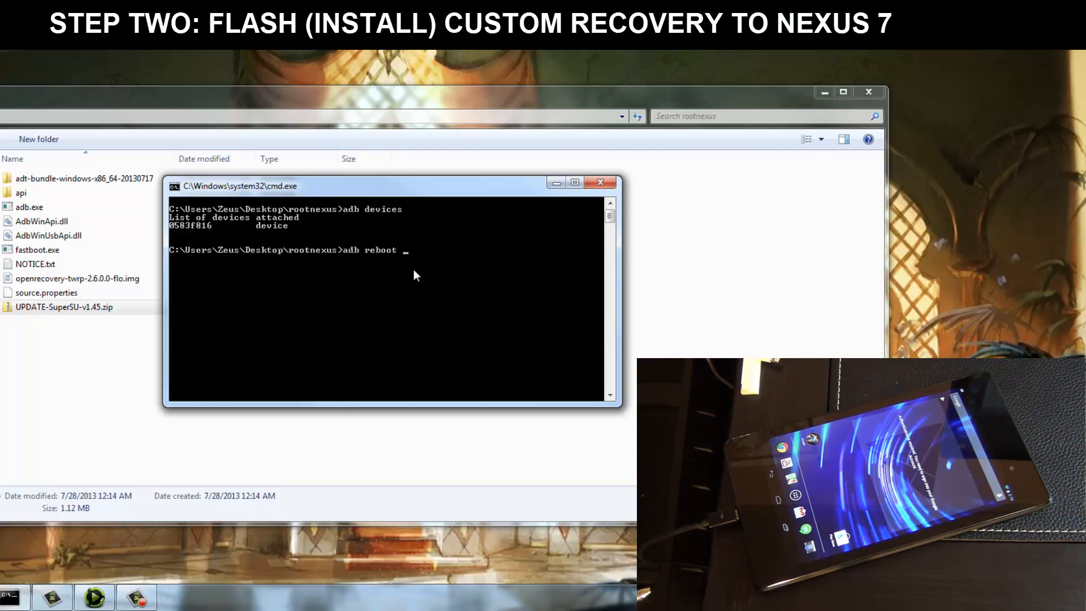
{"action": "type", "text": "boot"}
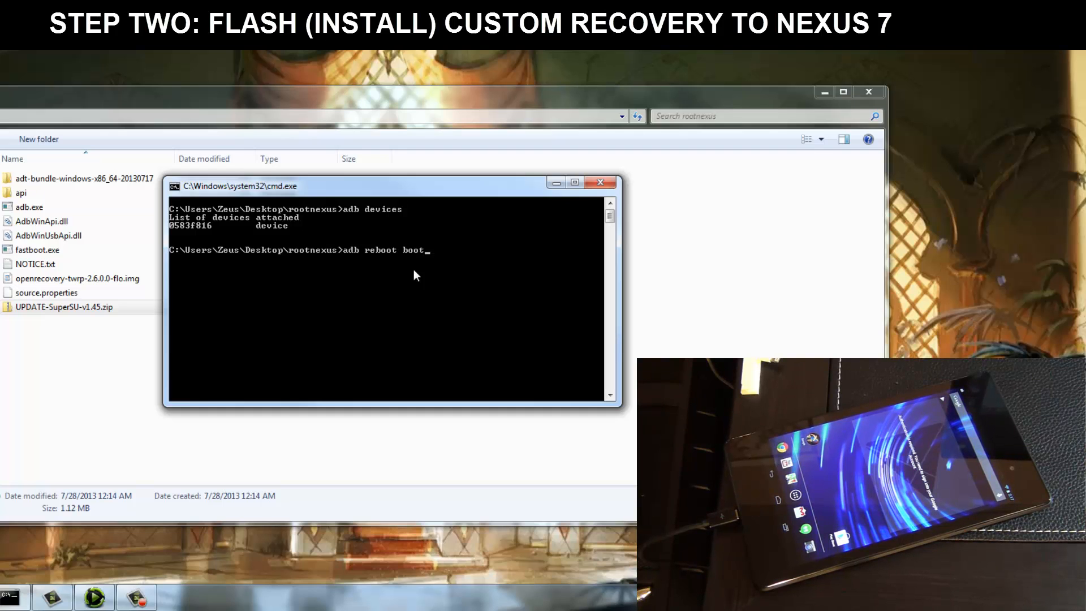
{"action": "type", "text": "loader"}
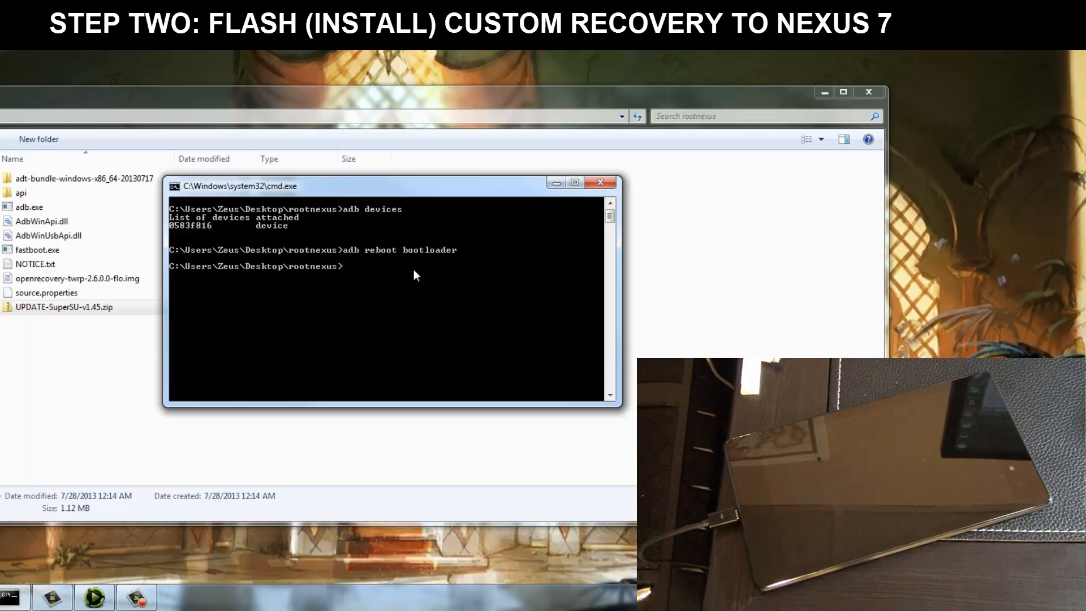
{"action": "mouse_move", "coordinate": [425, 307]}
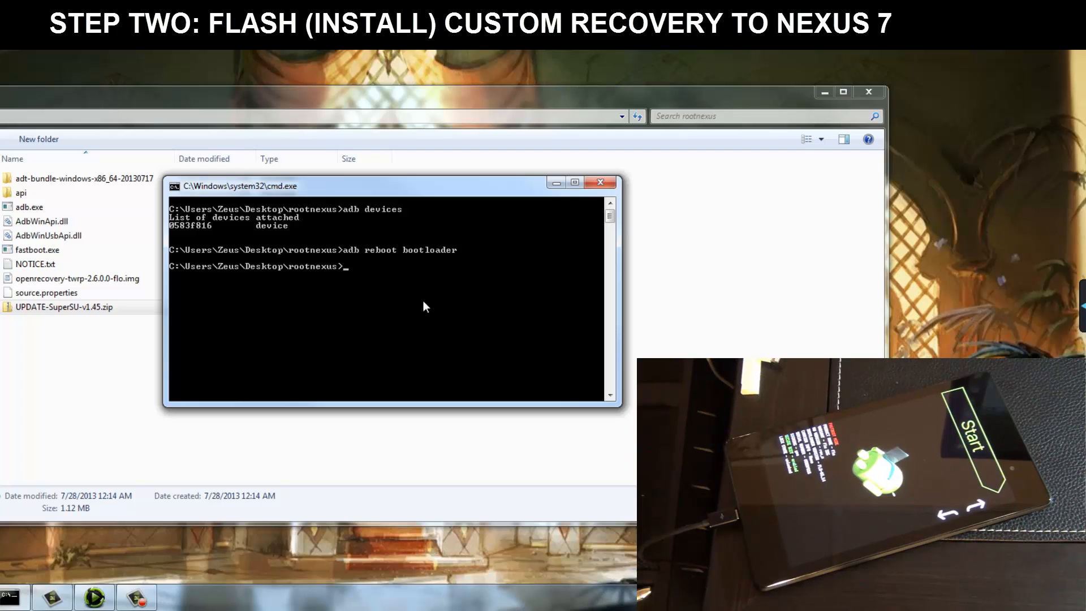
Begin 'fastboot flash recovery' and check openrecovery-twrp-2.6.0.0-flo.img's name in Explorer
{"action": "type", "text": "fast"}
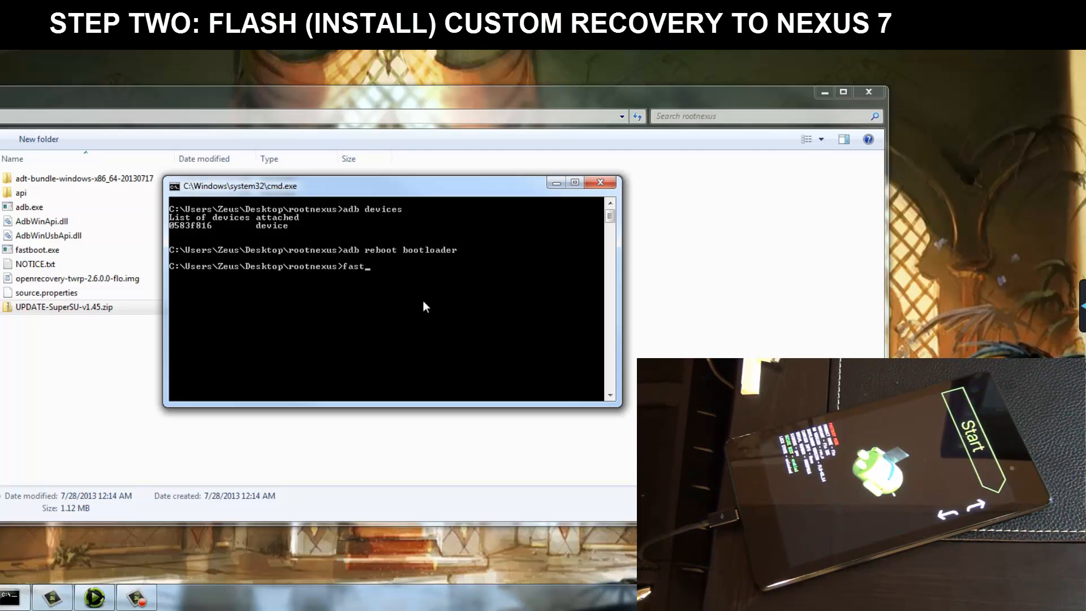
{"action": "type", "text": "boot flash"}
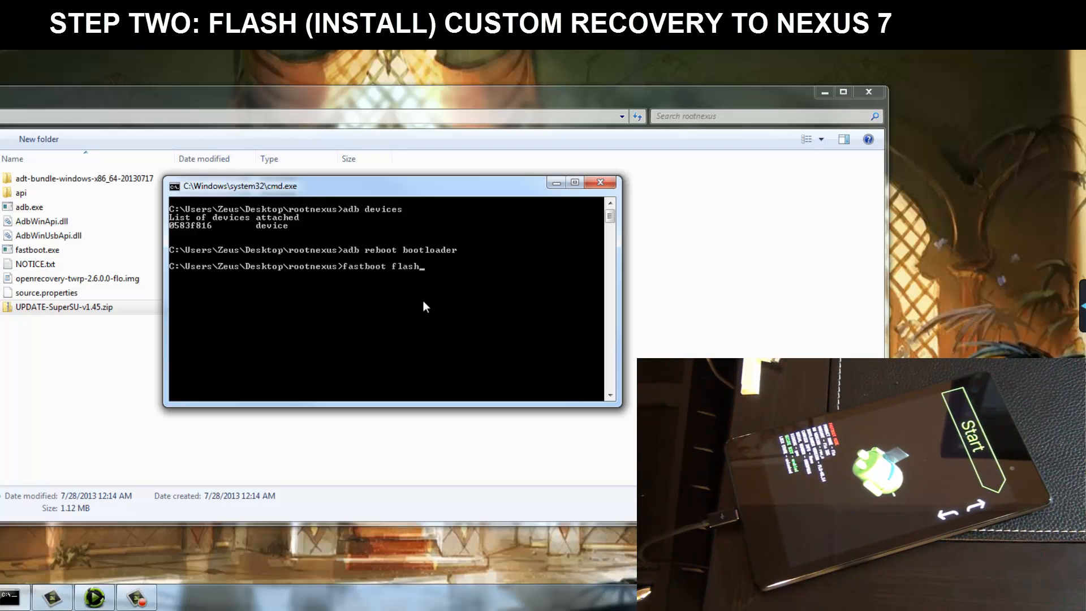
{"action": "type", "text": "recovery"}
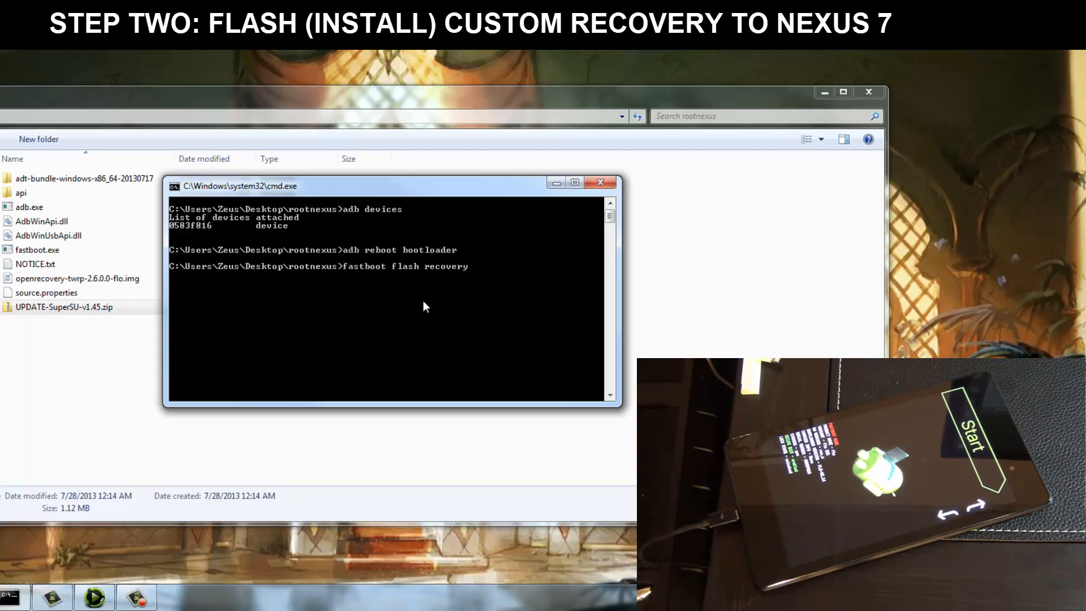
{"action": "left_click", "coordinate": [599, 182]}
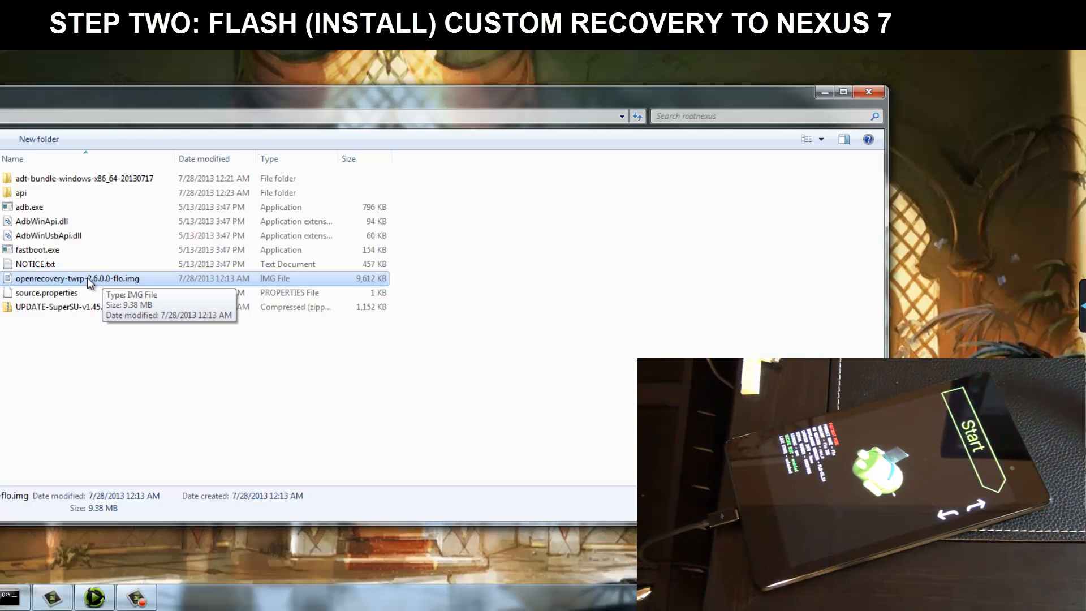
{"action": "mouse_move", "coordinate": [131, 590]}
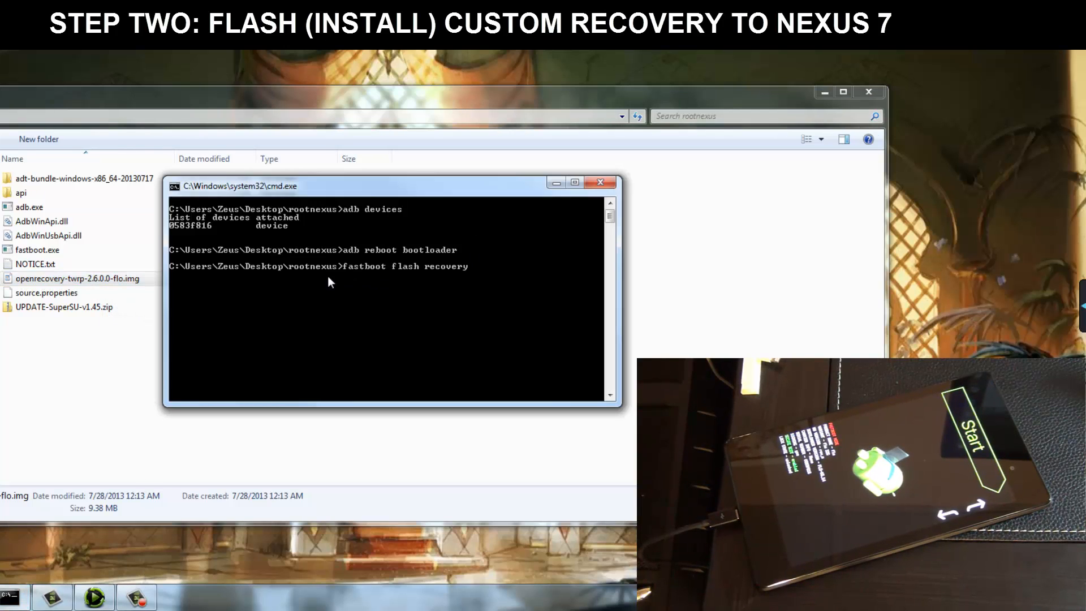
{"action": "mouse_move", "coordinate": [485, 280]}
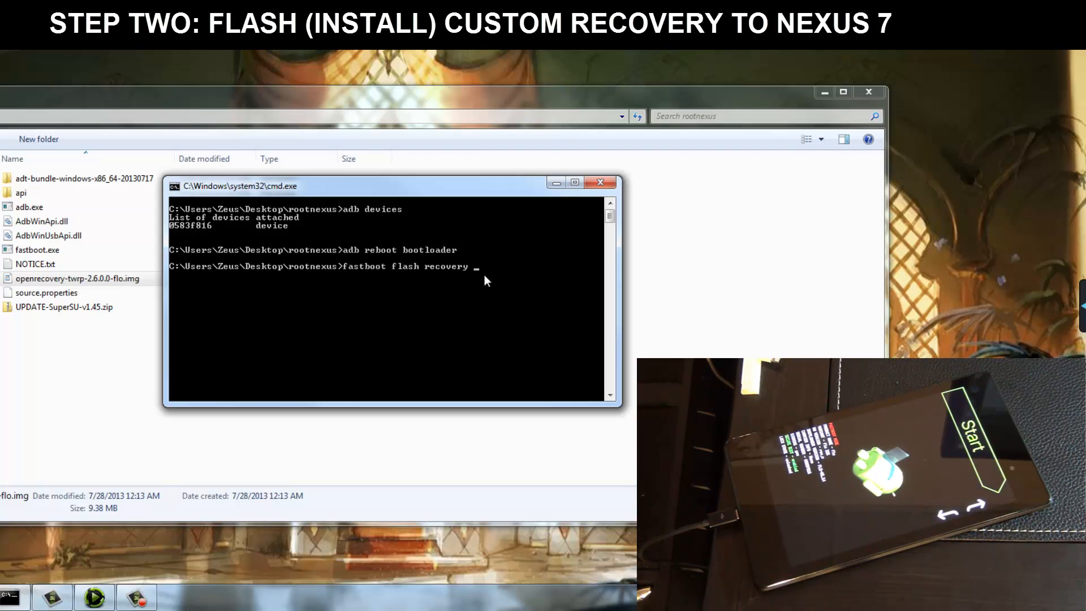
Run 'fastboot flash recovery openrecovery-twrp-2.6.0.0-flo.img' to write TWRP to the tablet
{"action": "type", "text": "openrecovery-"}
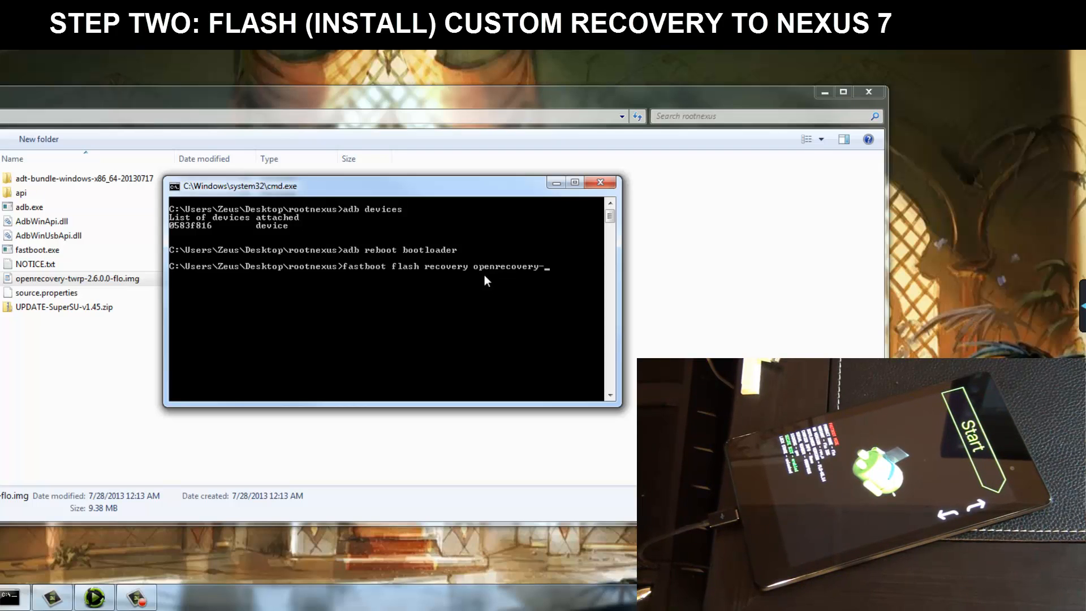
{"action": "type", "text": "twrp-"}
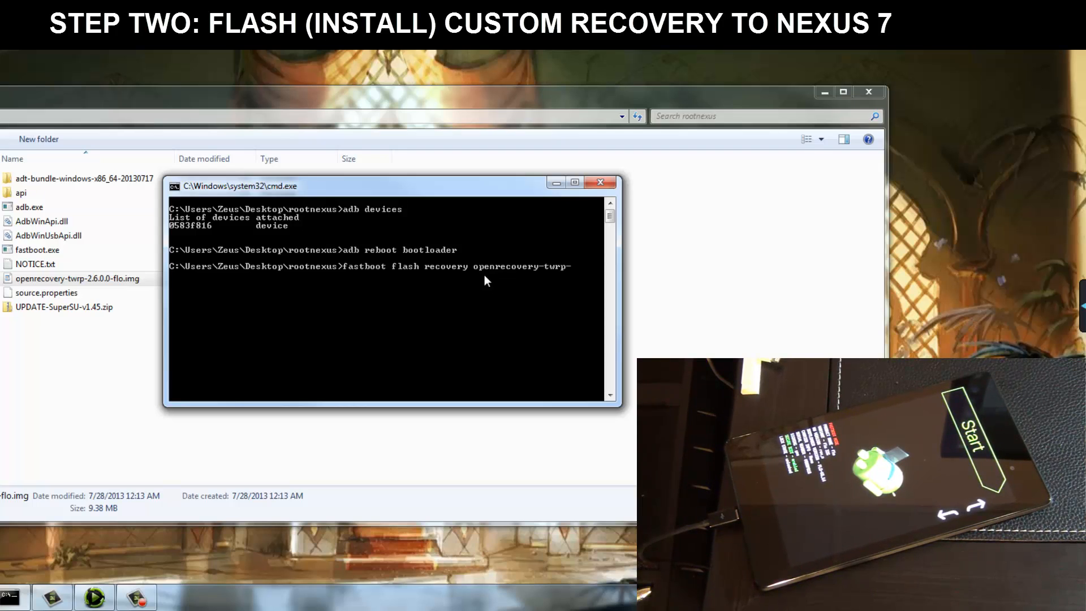
{"action": "type", "text": "2."}
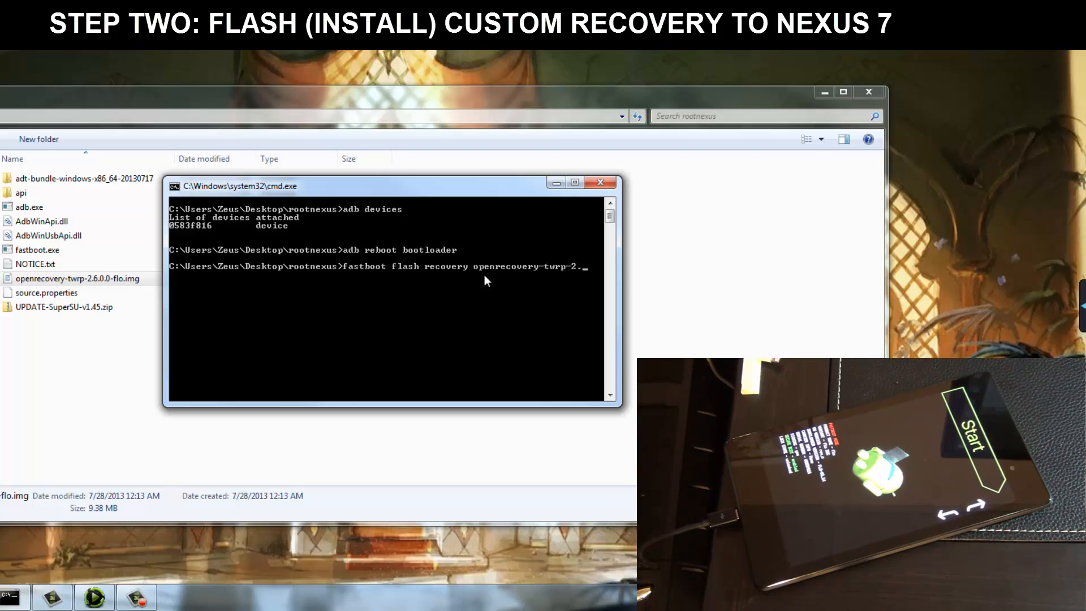
{"action": "type", "text": "0.0-flo.im"}
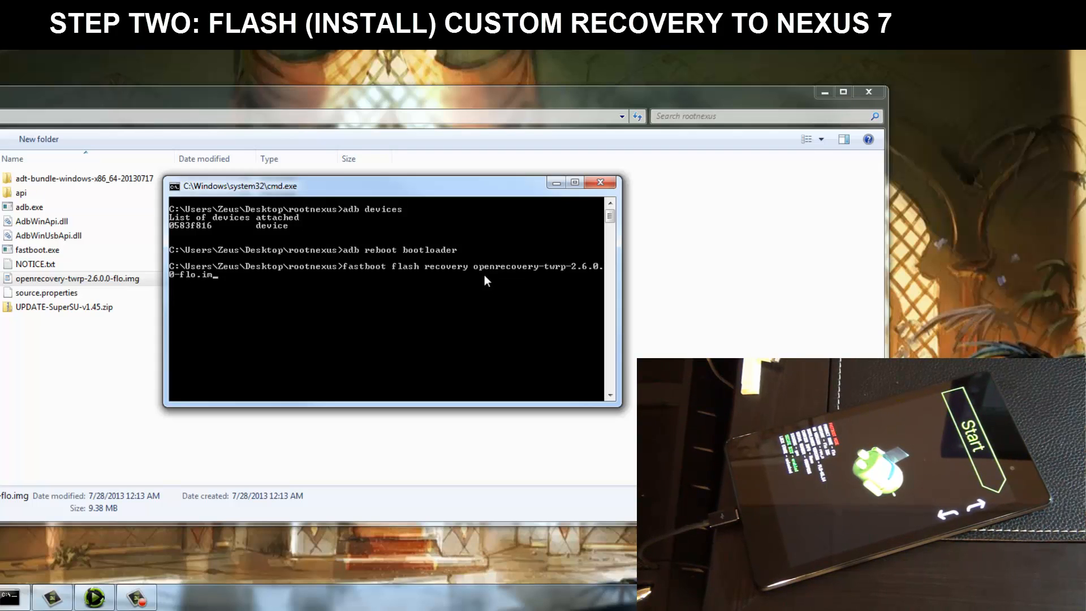
{"action": "key", "text": "Return"}
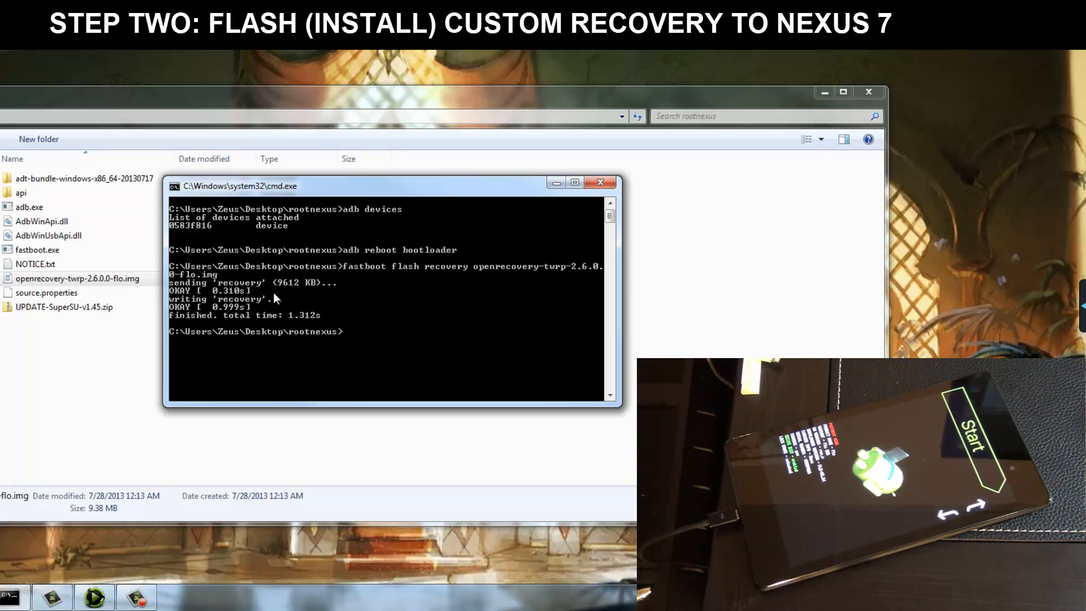
{"action": "mouse_move", "coordinate": [272, 291]}
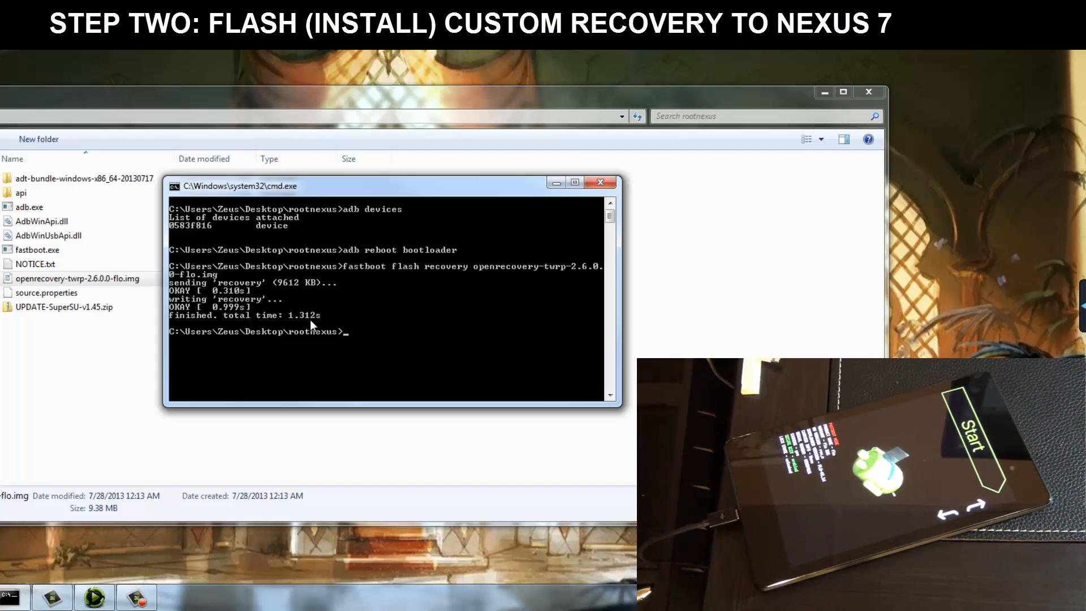
{"action": "mouse_move", "coordinate": [412, 337]}
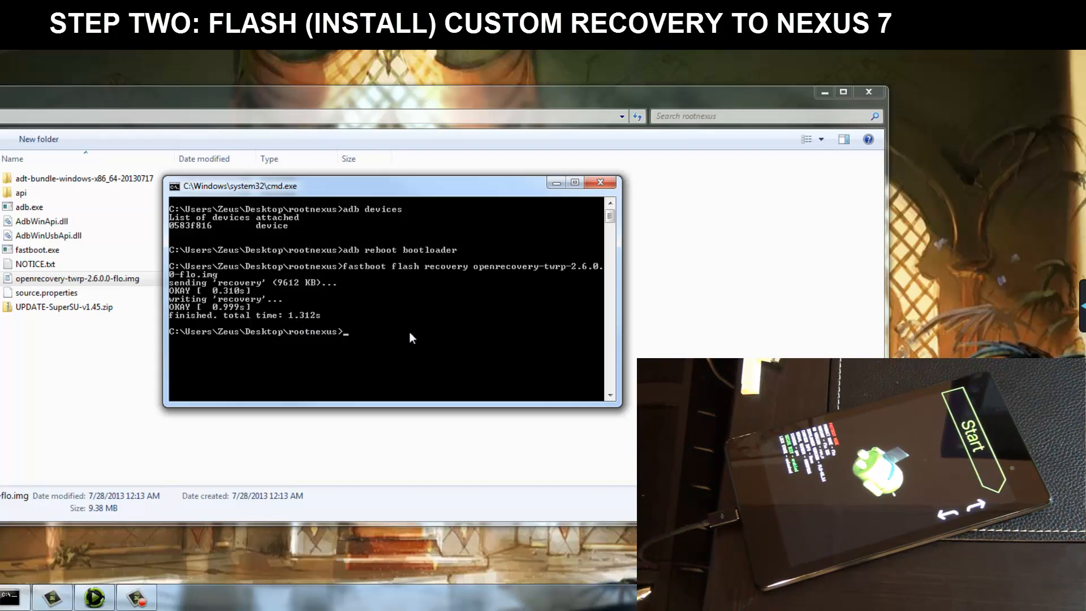
{"action": "mouse_move", "coordinate": [344, 347]}
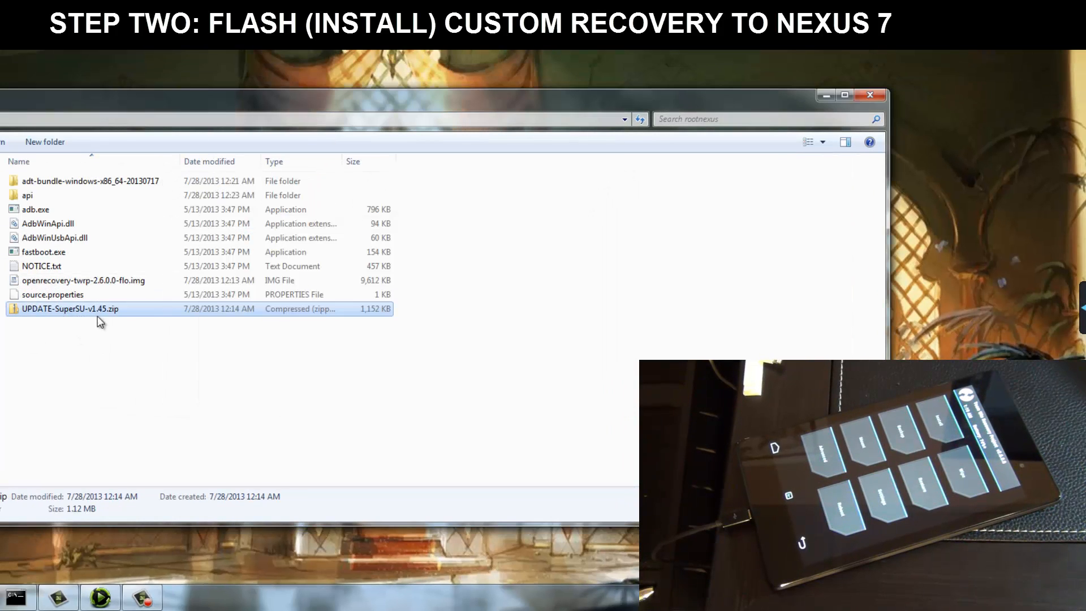
{"action": "mouse_move", "coordinate": [10, 559]}
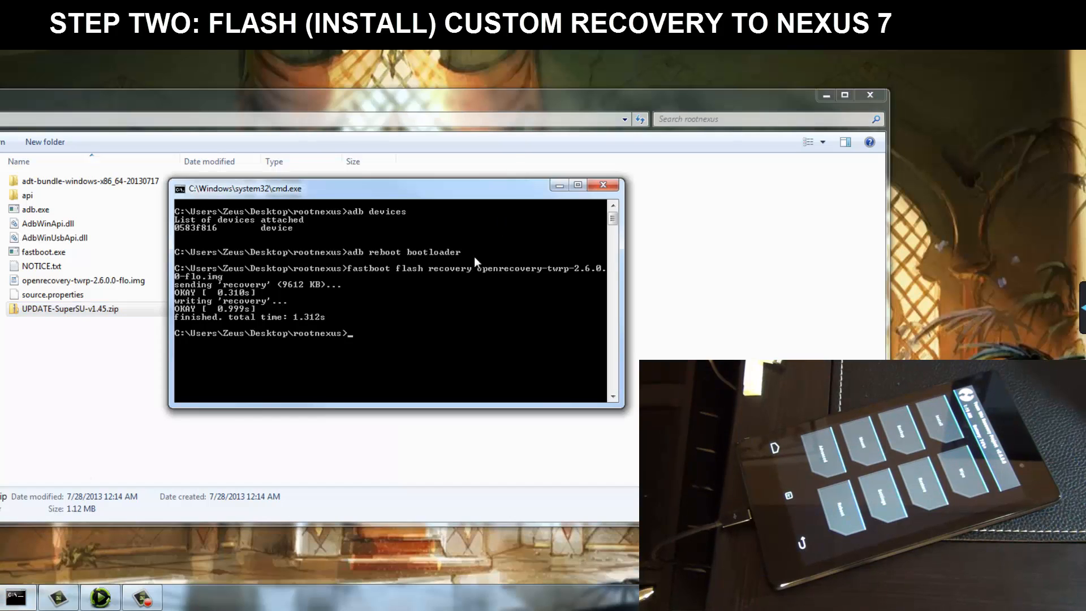
Enter 'adb push UPDATE-SuperSU-v1.45.zip /sdcard/' to copy the SuperSU zip to the tablet
{"action": "type", "text": "a"}
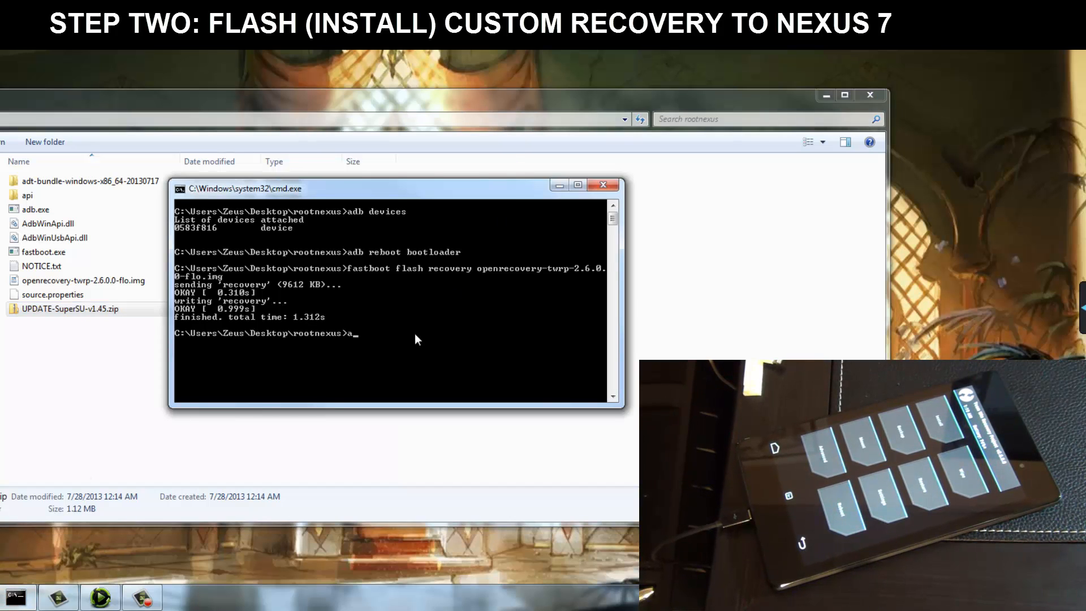
{"action": "type", "text": "db"}
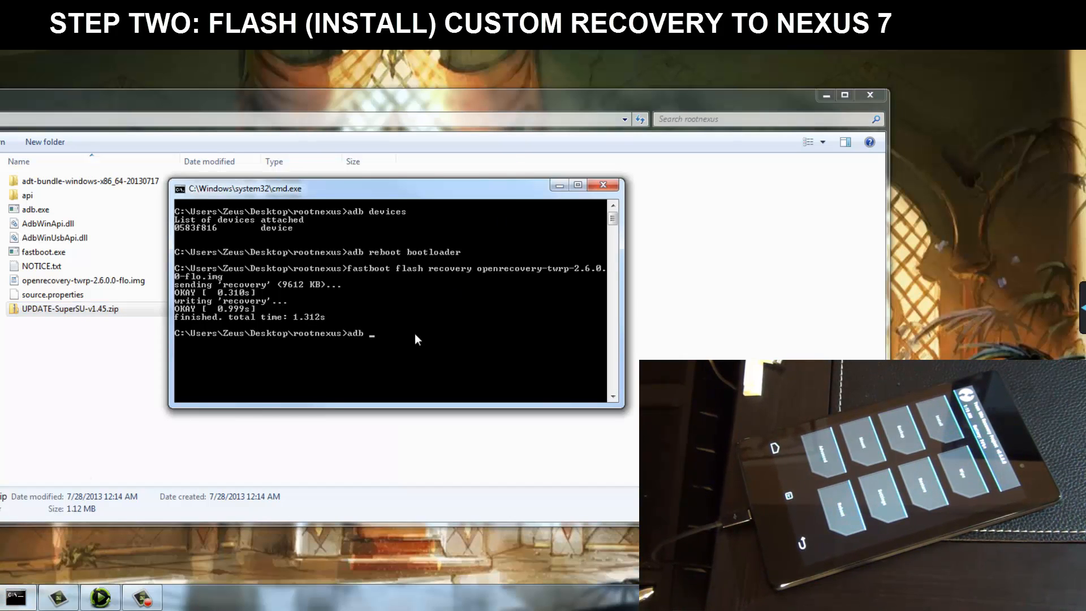
{"action": "type", "text": "push"}
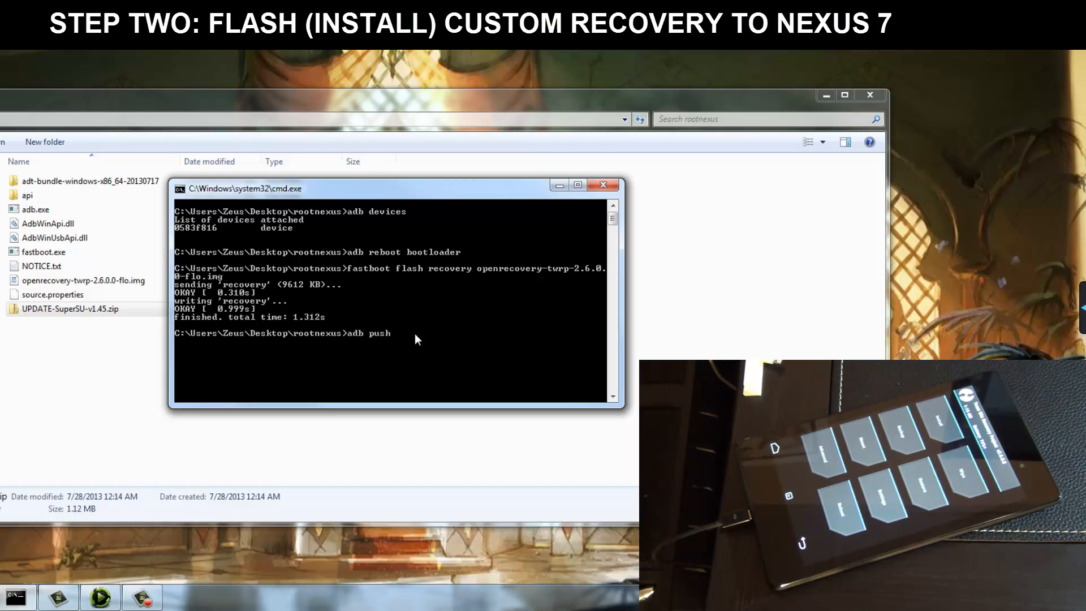
{"action": "type", "text": "UPDATE"}
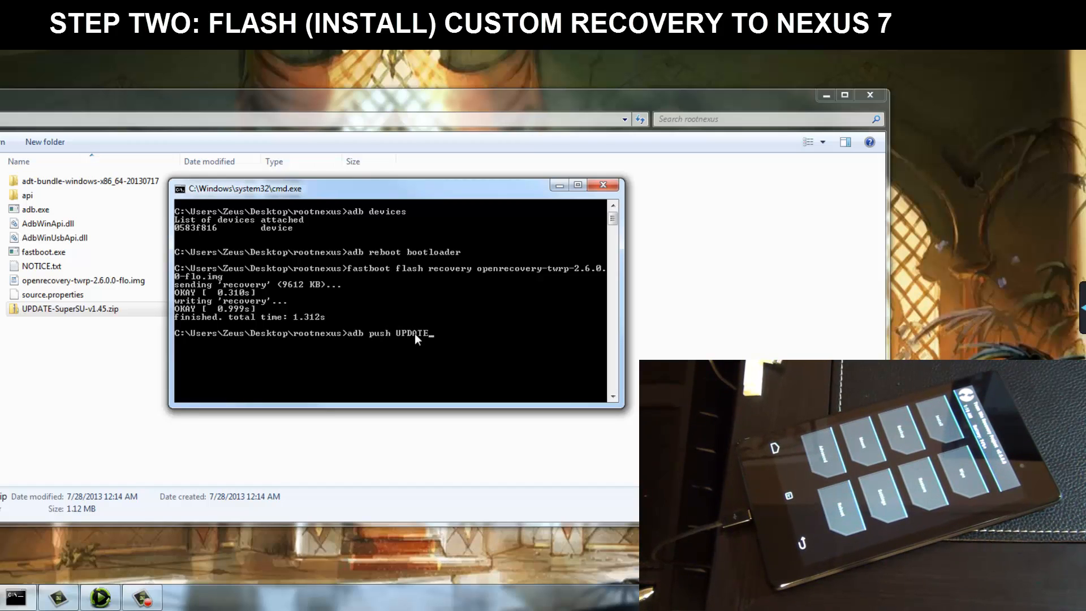
{"action": "type", "text": "-Su"}
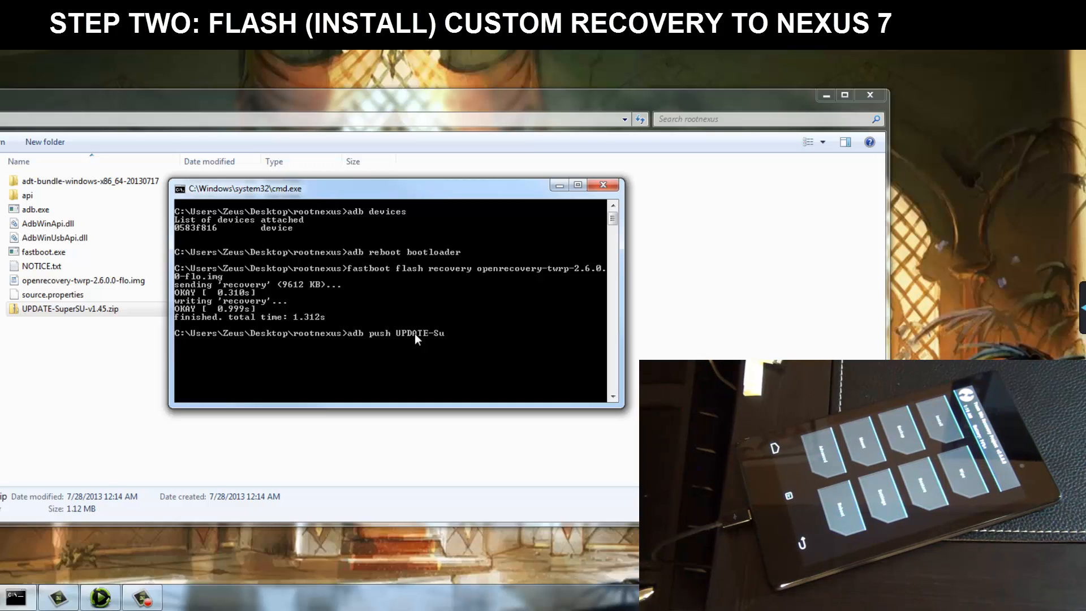
{"action": "type", "text": "perSU"}
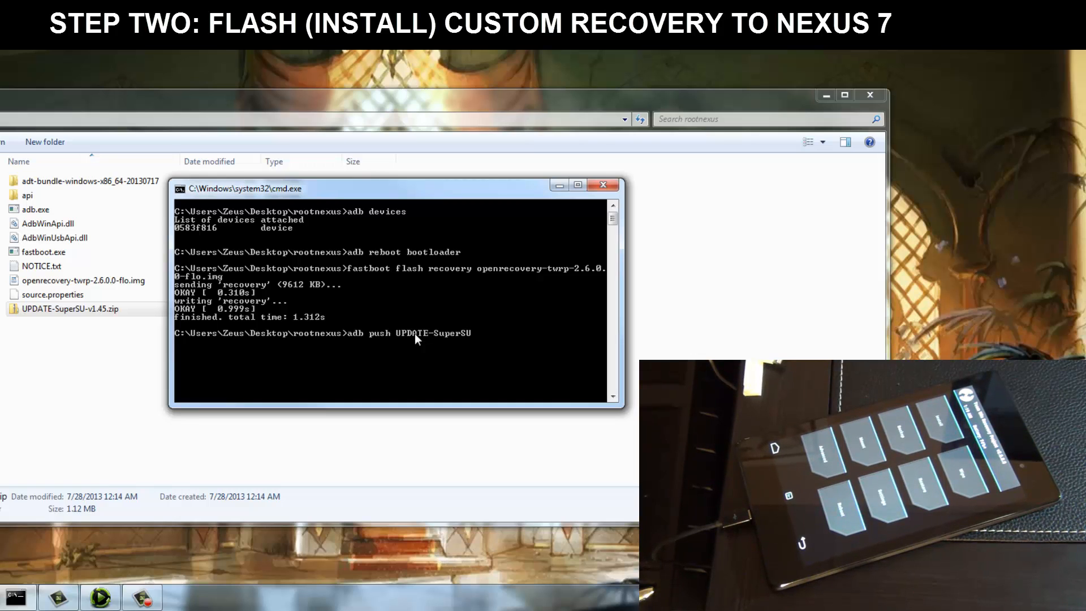
{"action": "type", "text": "-v"}
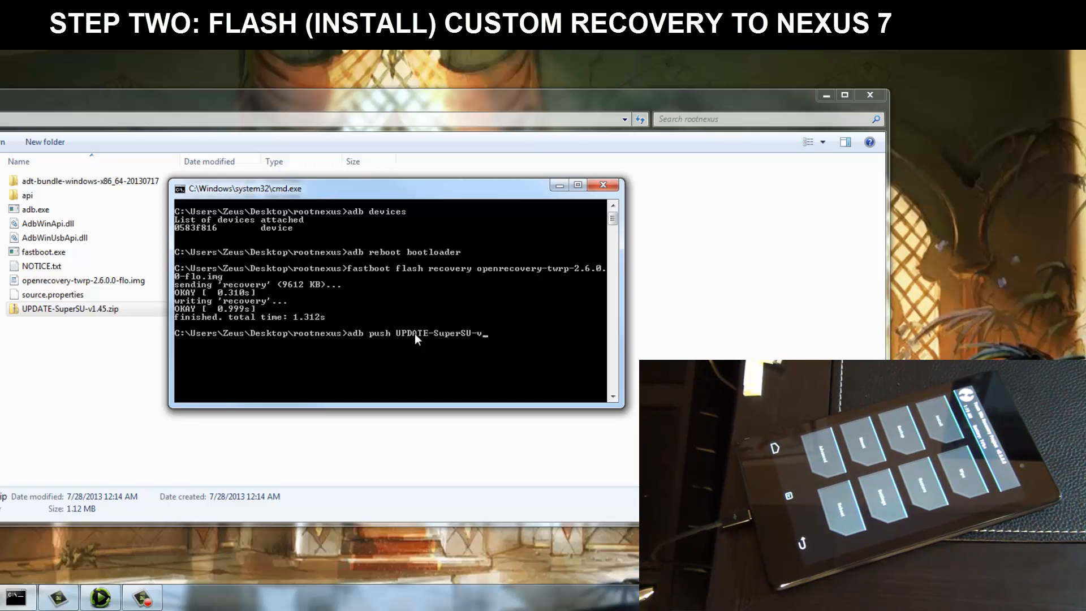
{"action": "type", "text": "1.45"}
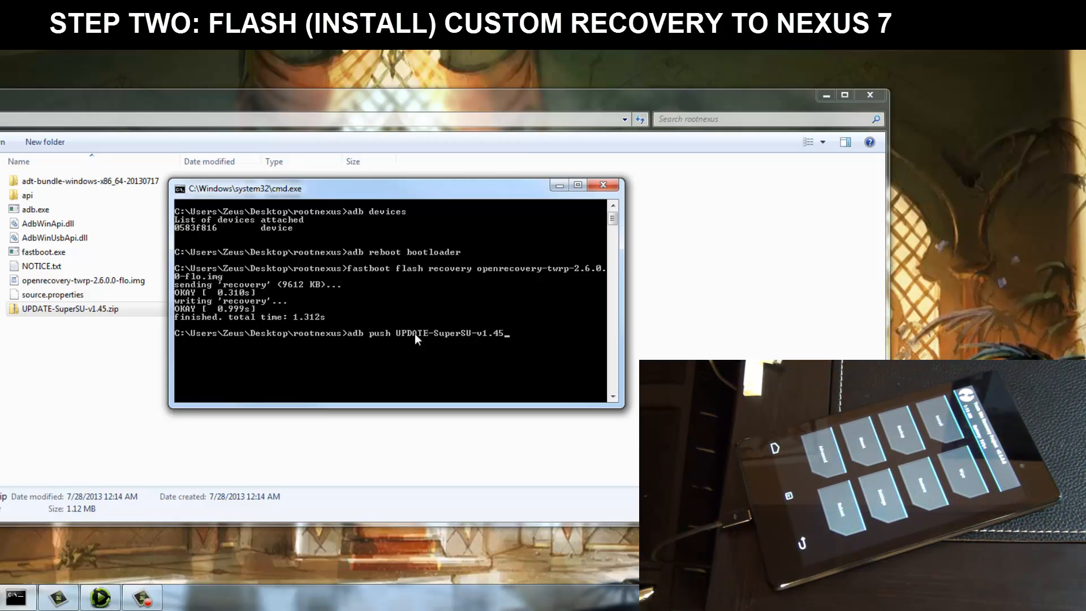
{"action": "type", "text": ".zip"}
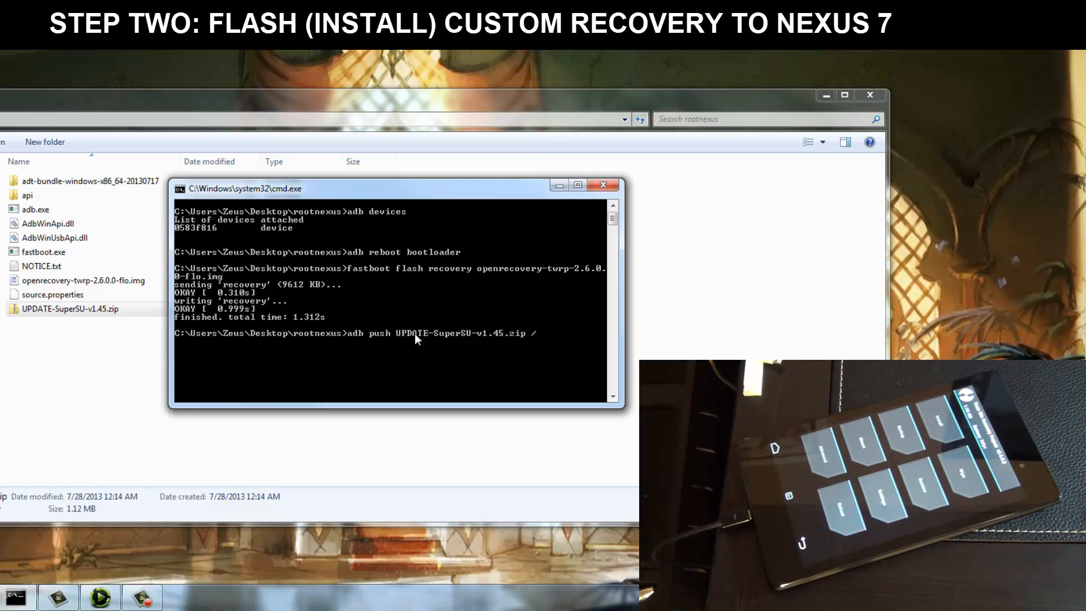
{"action": "type", "text": "/sdca"}
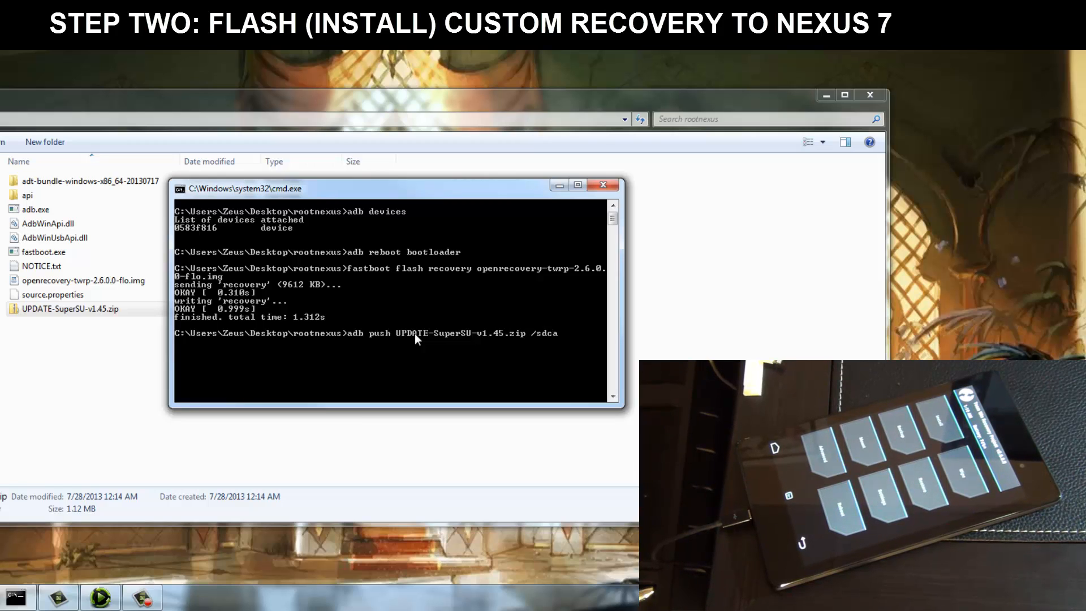
{"action": "type", "text": "rd/"}
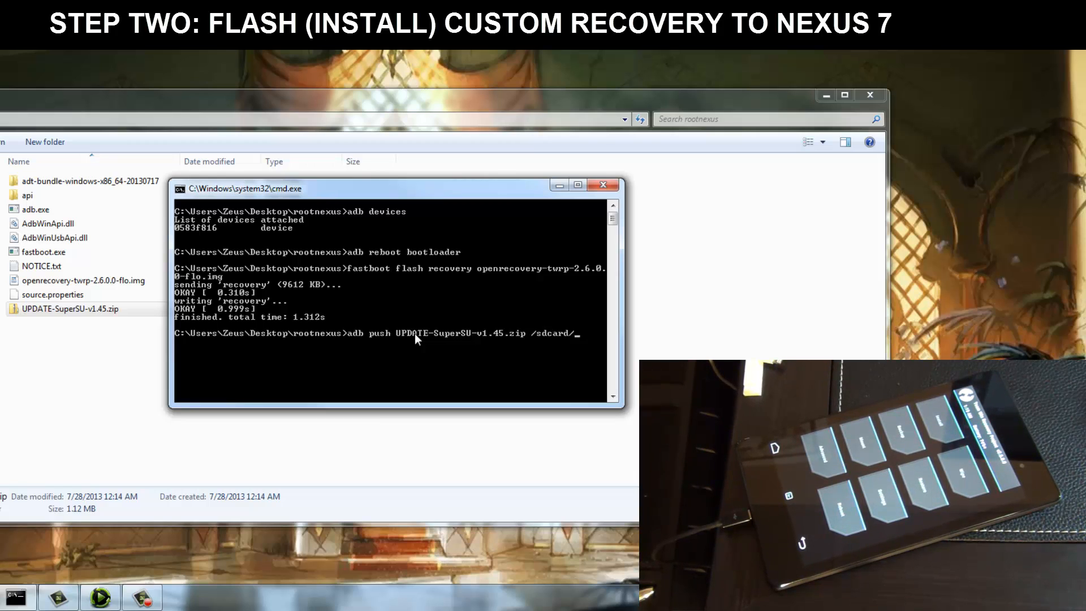
{"action": "mouse_move", "coordinate": [374, 349]}
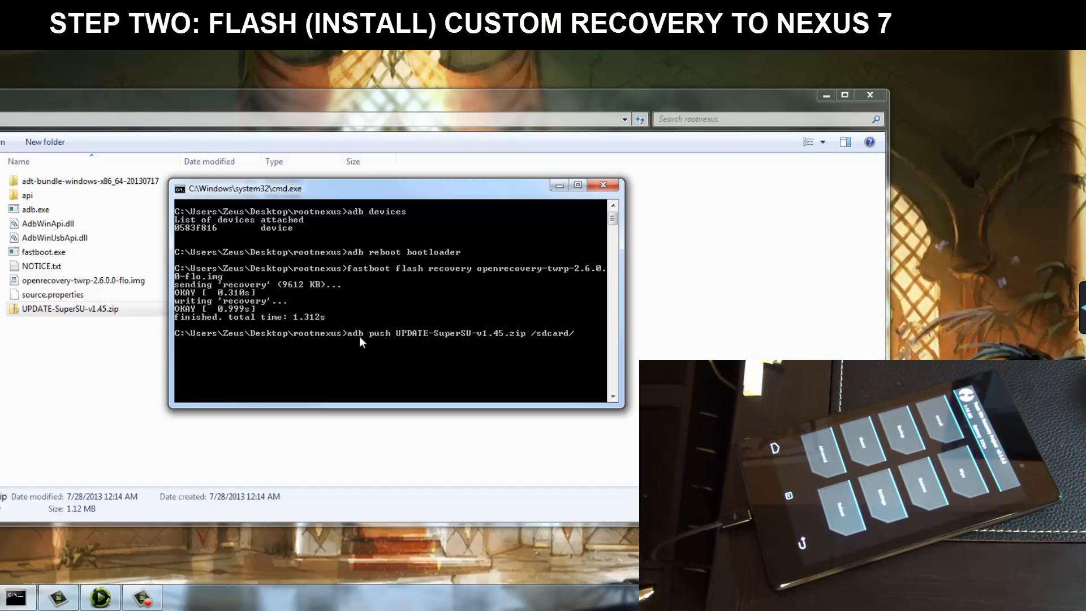
{"action": "mouse_move", "coordinate": [399, 344]}
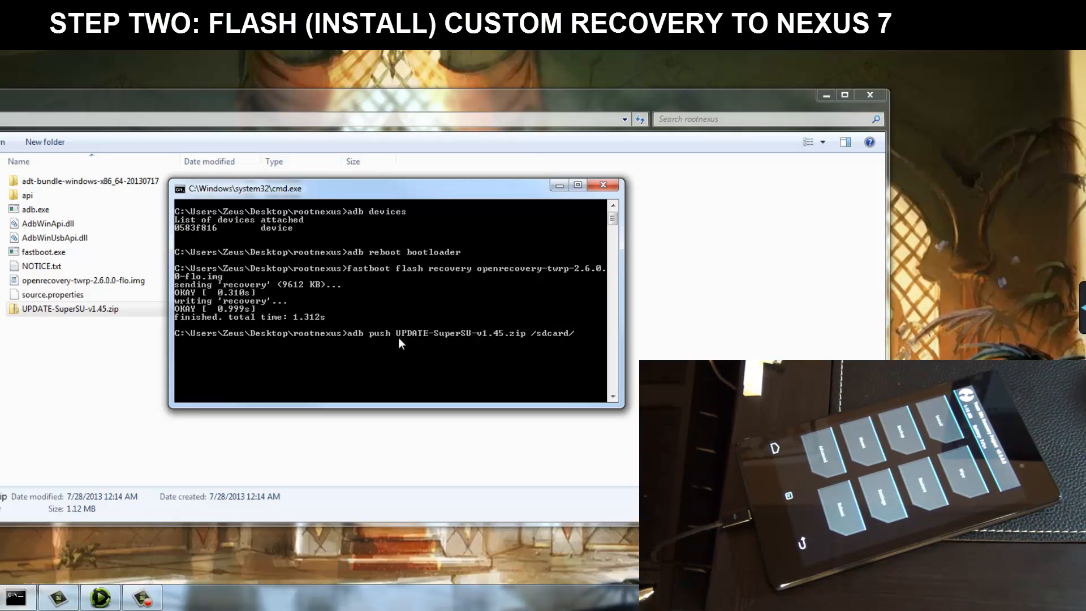
{"action": "mouse_move", "coordinate": [509, 342]}
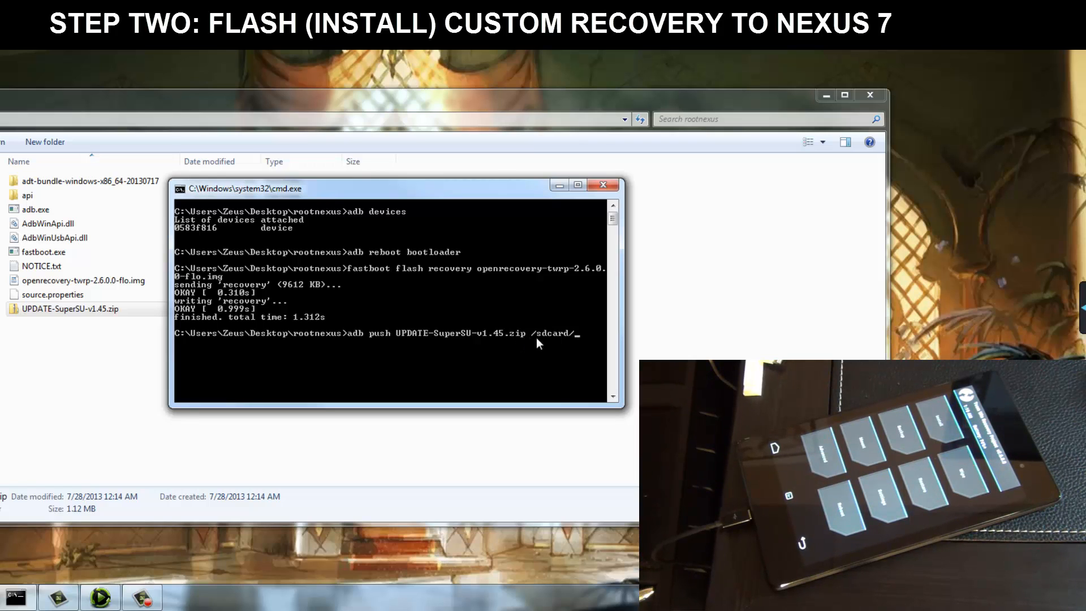
{"action": "mouse_move", "coordinate": [565, 346]}
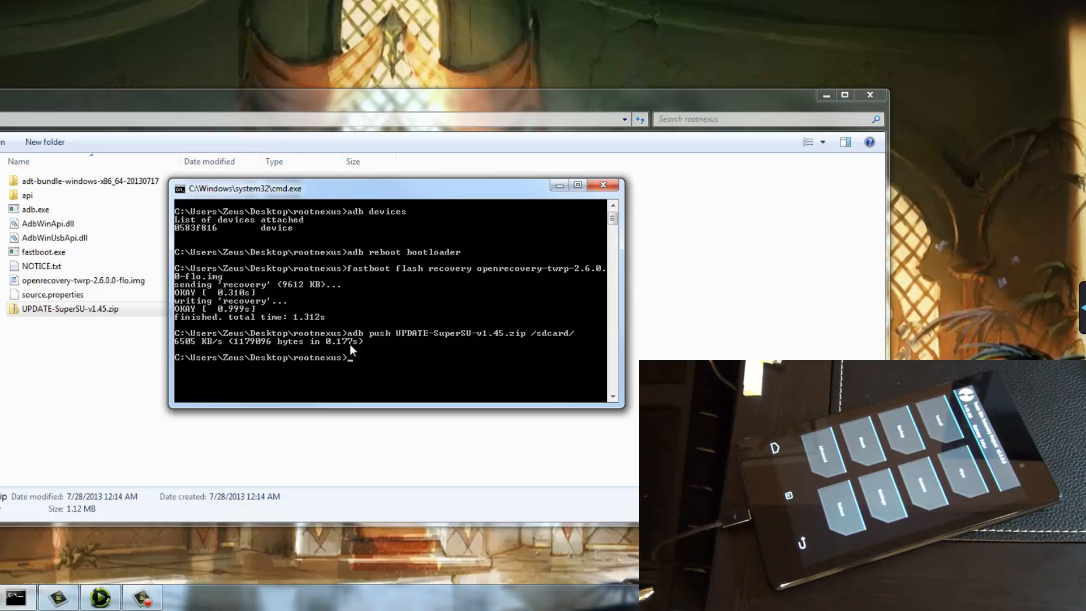
{"action": "mouse_move", "coordinate": [372, 378]}
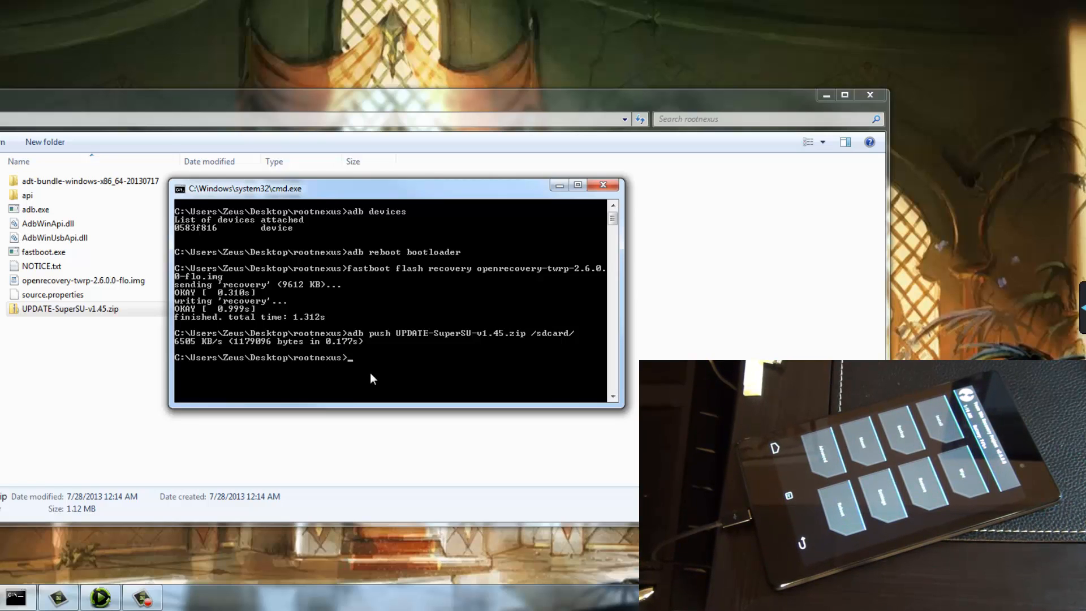